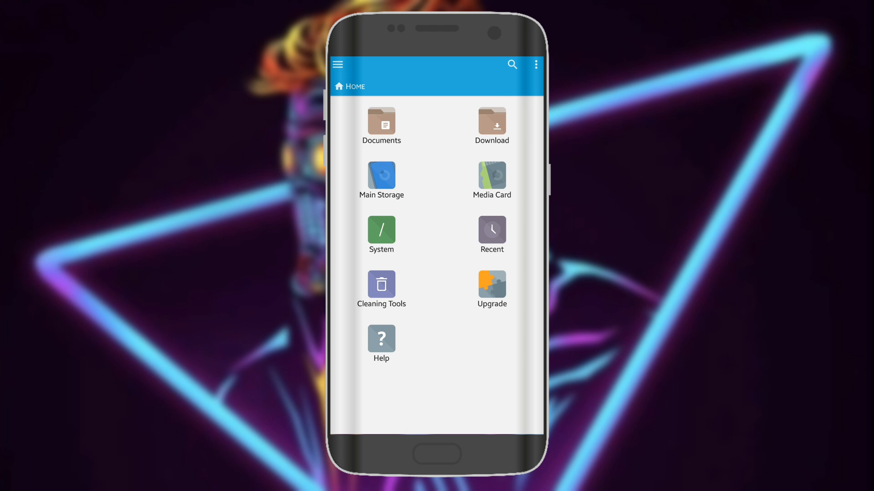
- Open the Download folder and launch ParallaxShader.mcpack to import it into Minecraft
click(491, 126)
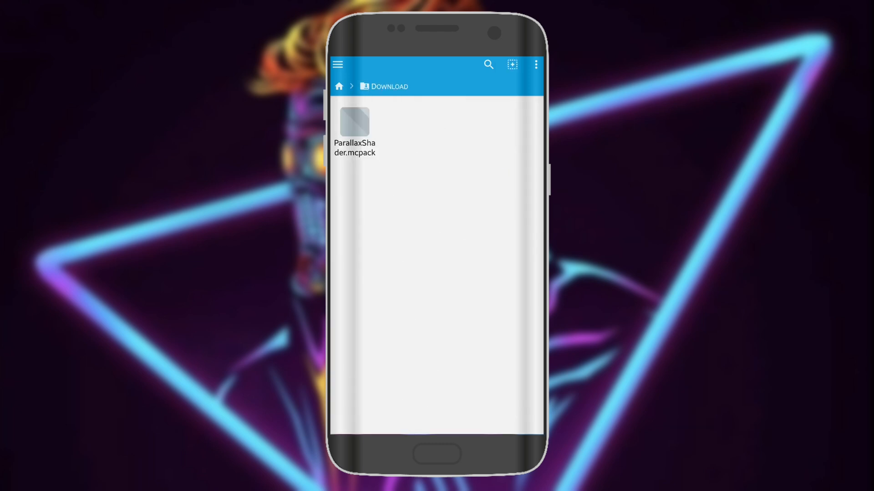
click(354, 121)
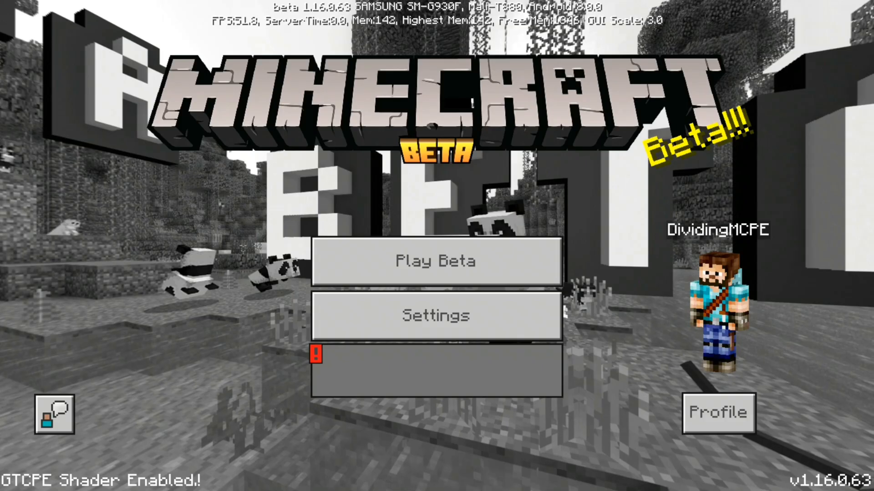
- Open Minecraft's settings from the title screen after the shader import finishes
click(434, 315)
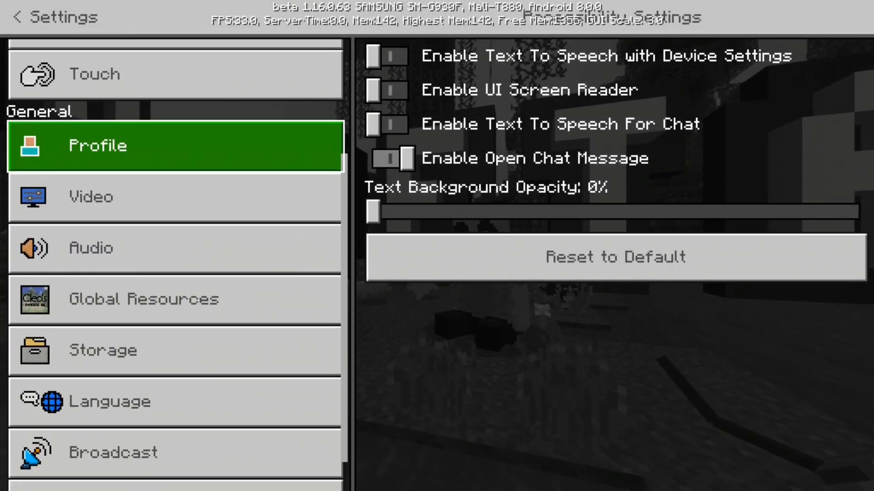